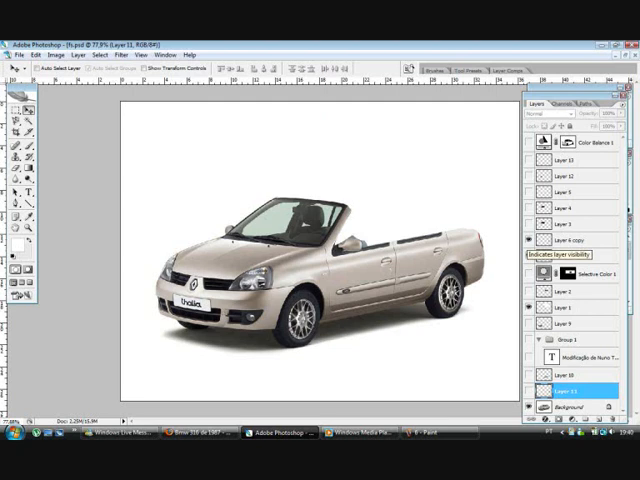
Step: Darken the convertible's interior seats to near black with a tonal adjustment
left_click(528, 254)
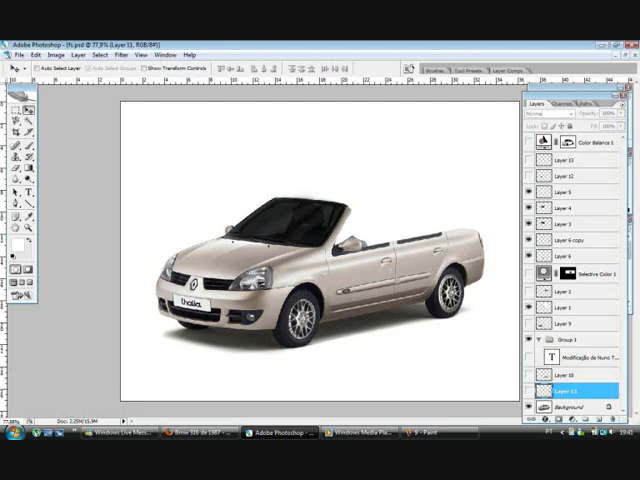
left_click(570, 160)
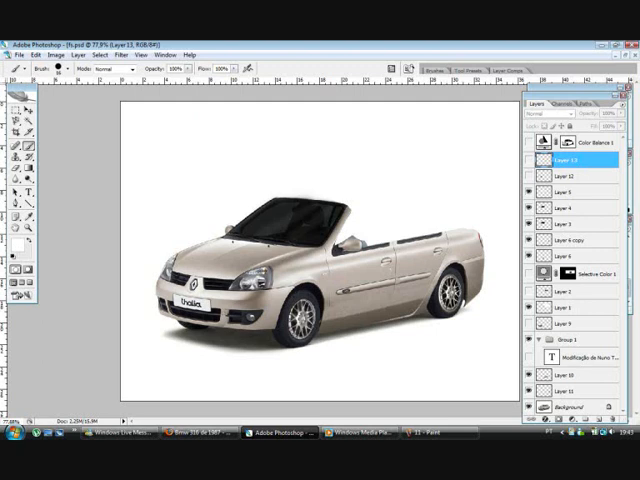
Step: Paint dark decal brush marks along the car's side door on the new layer
left_click(528, 384)
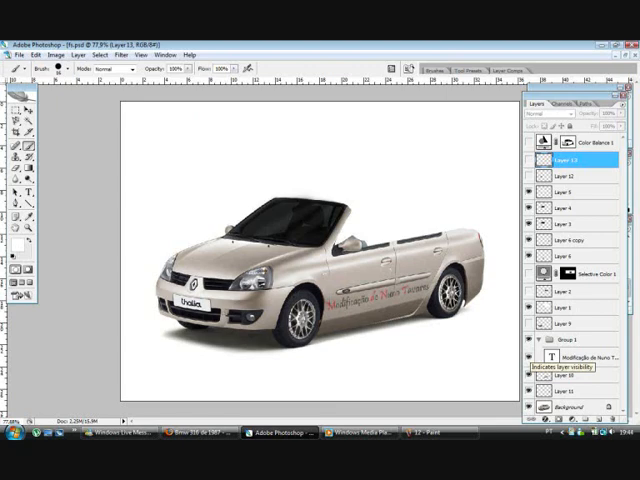